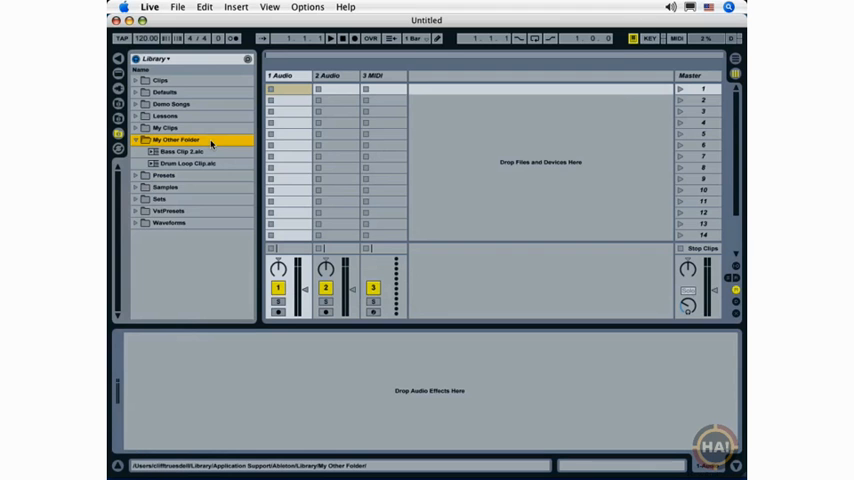
Expand My Other Folder to list Bass Clip 2.alc and Drum Loop Clip.alc.
click(180, 151)
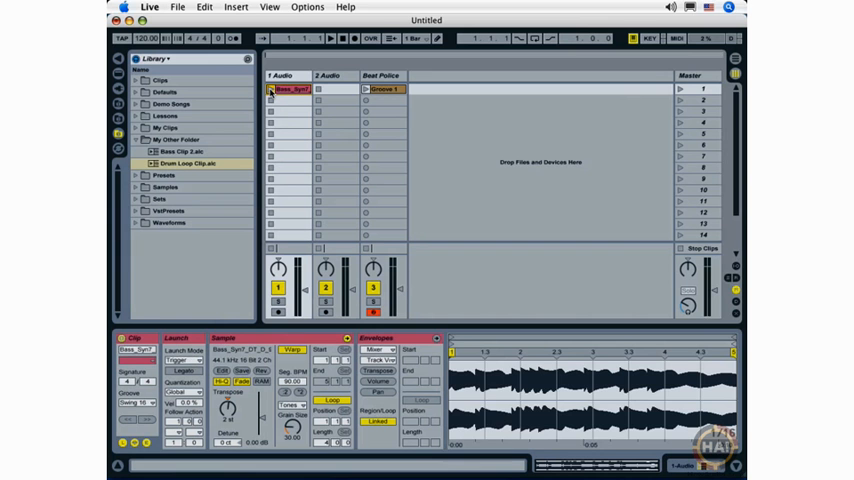
Load Bass_Syn7 on audio track one and Groove 1 on Beat Police, transposing the bass down.
click(327, 38)
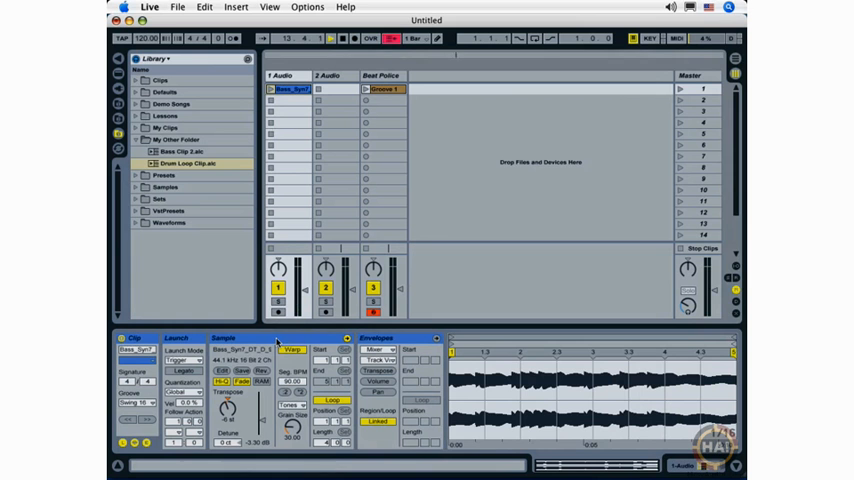
click(283, 89)
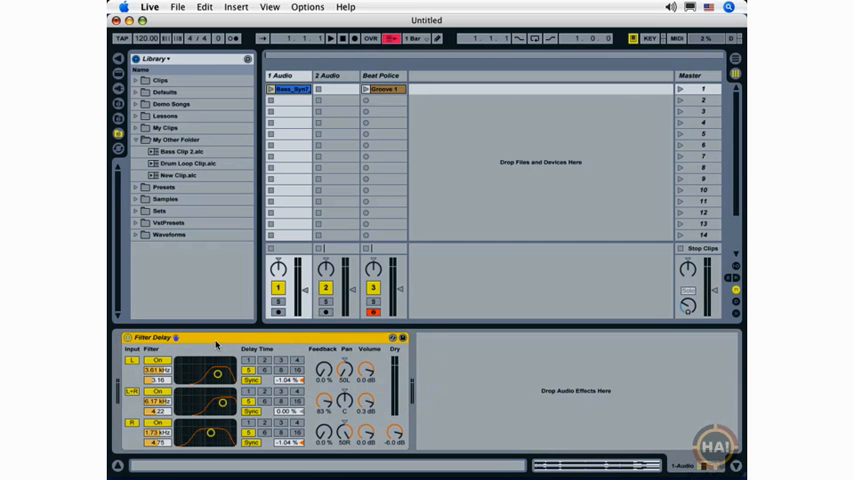
Show the Filter Delay device on track 1 in Track View.
click(290, 89)
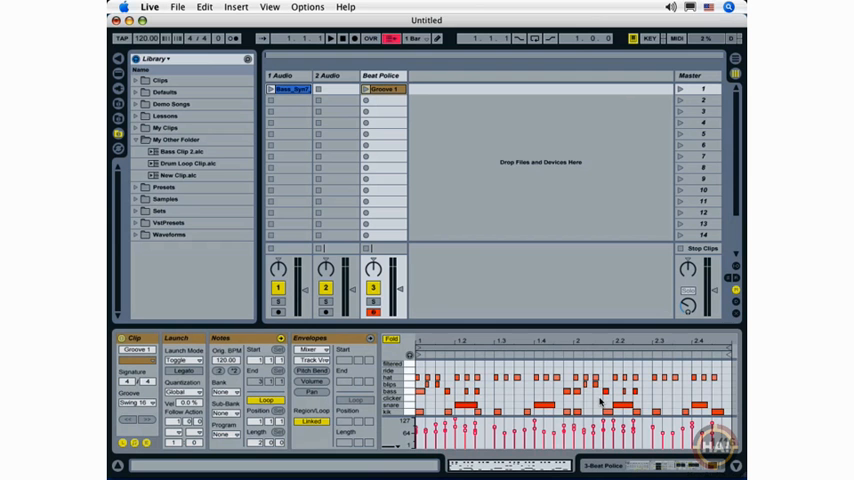
Open Groove 1 from the Beat Police track in the MIDI Note Editor.
click(382, 89)
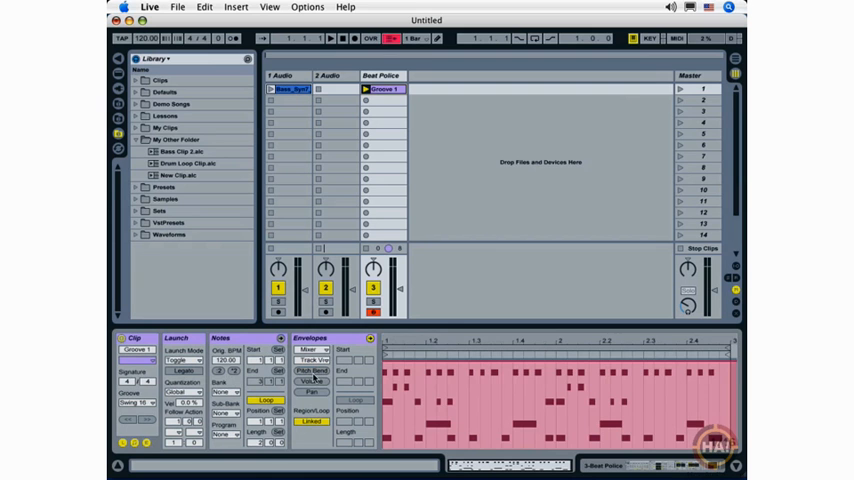
Pick Pitch Bend in Groove 1's Envelopes control chooser.
click(384, 89)
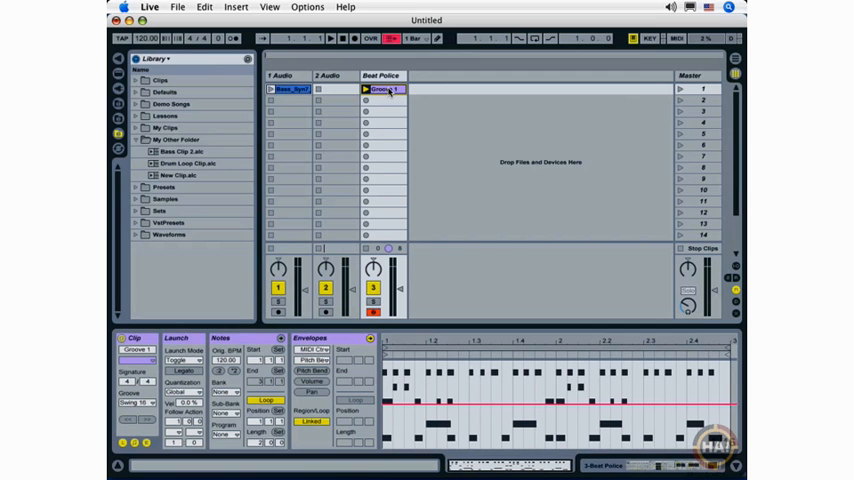
Drop the Groove 1 clip onto My Other Folder as a new MIDI clip file.
click(178, 175)
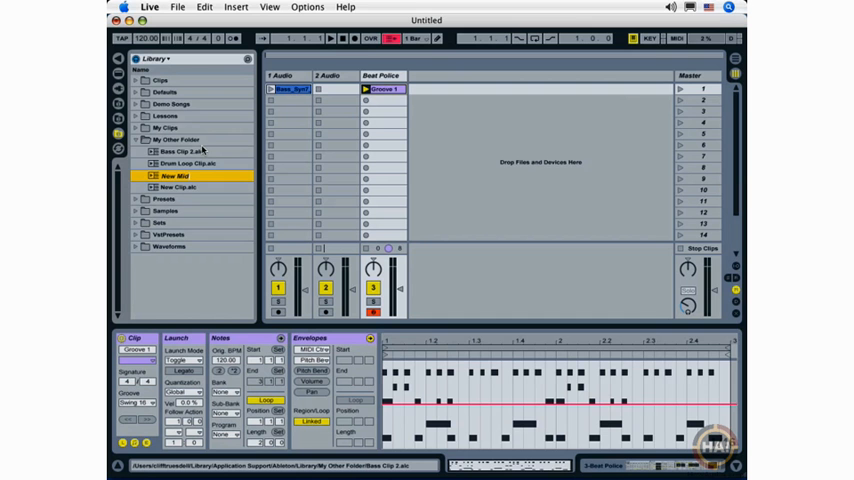